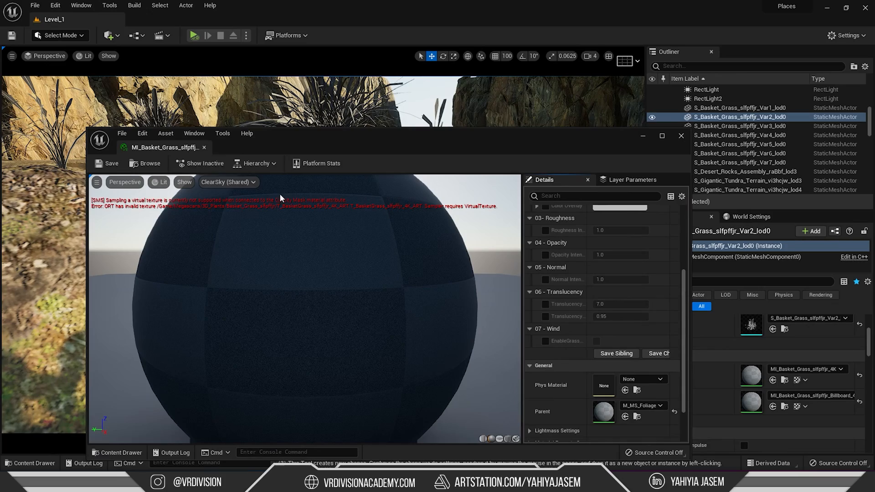
mouse_move(241, 211)
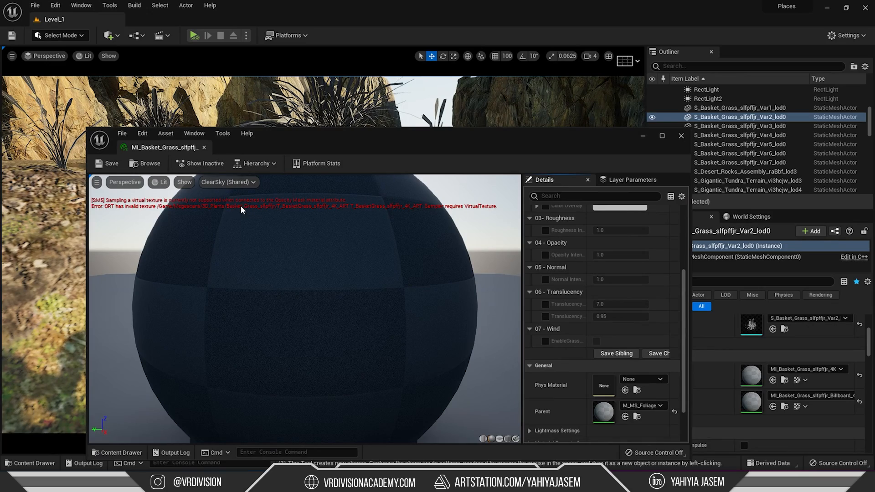
- Close the MI_Basket_Grass material instance window to return to the Level_1 viewport
left_click(681, 136)
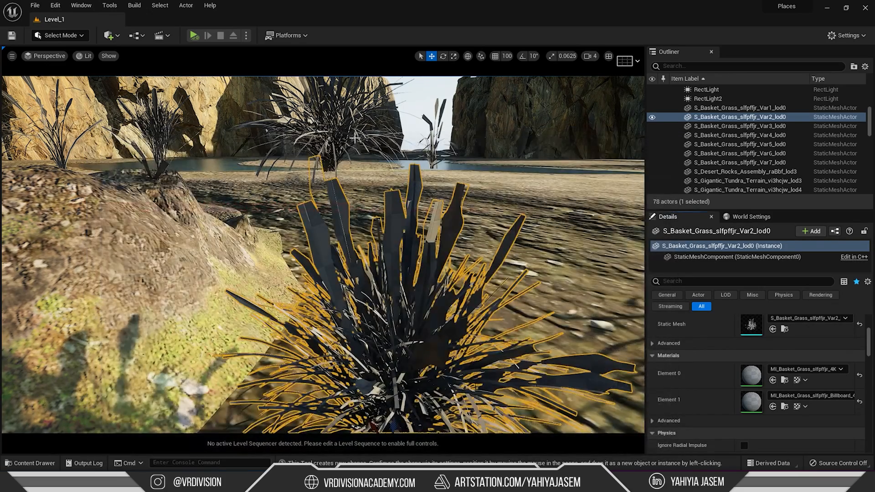
- Open the Content Drawer to browse the project's assets
left_click(30, 462)
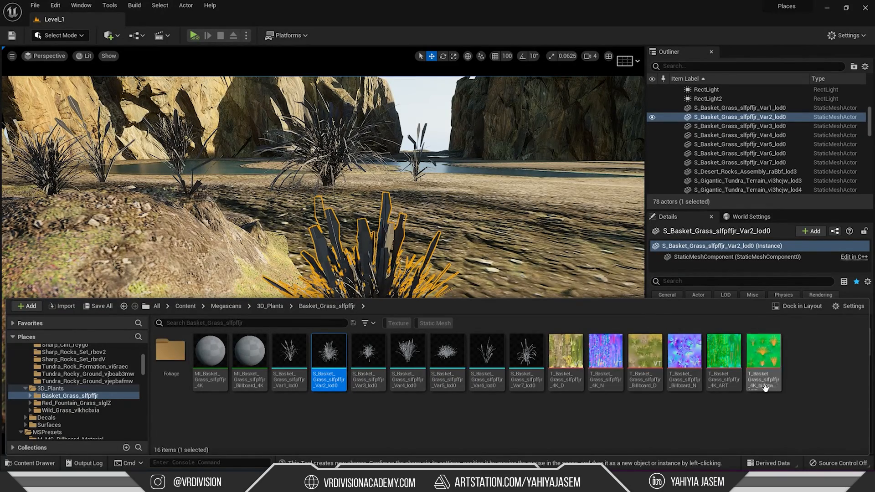
mouse_move(565, 350)
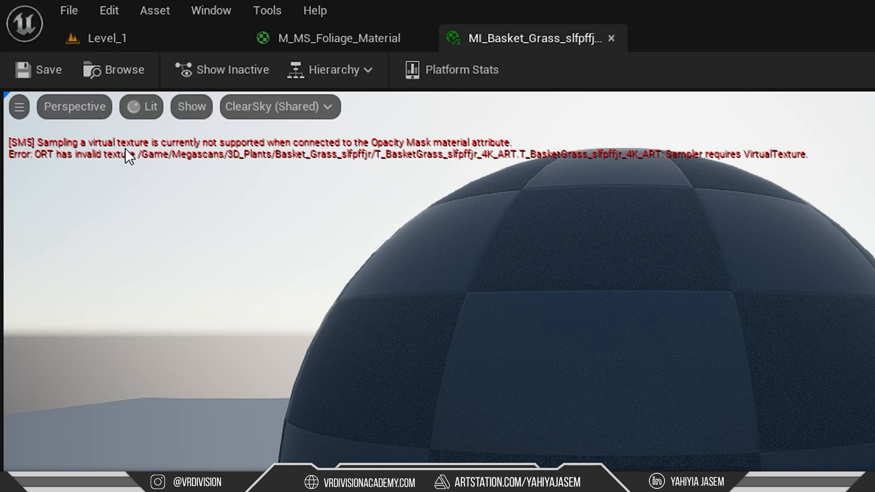
mouse_move(327, 145)
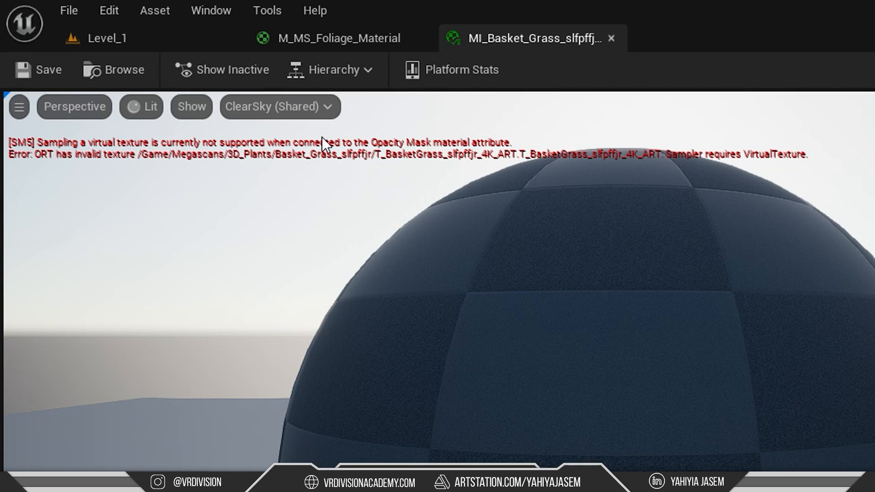
mouse_move(501, 151)
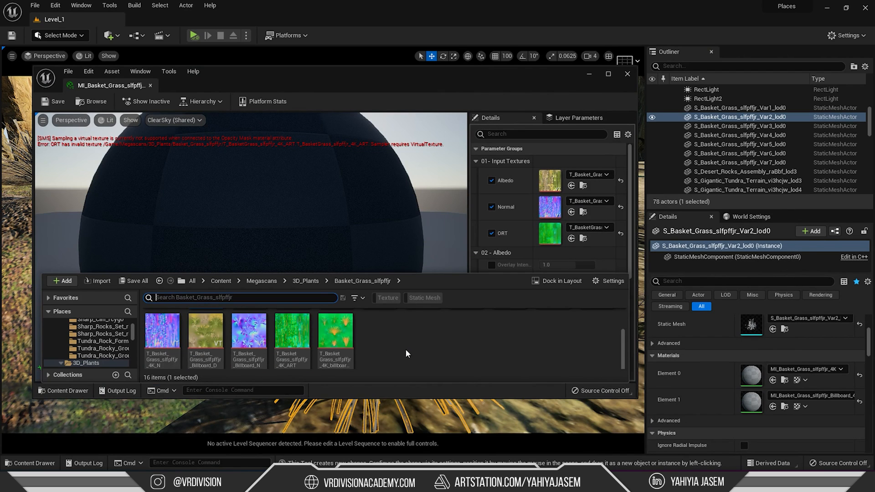
- Select the T_BasketGrass_4K_ART mask texture and check its Virtual Texture Streaming setting
left_click(291, 336)
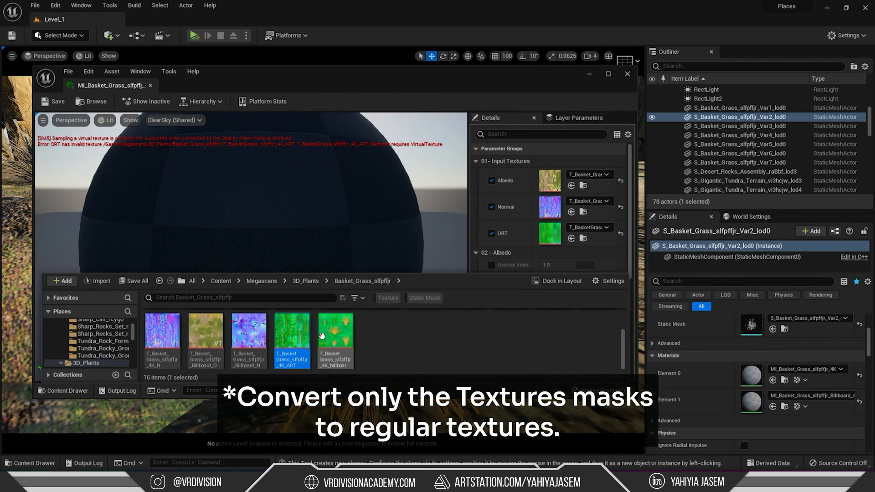
mouse_move(292, 340)
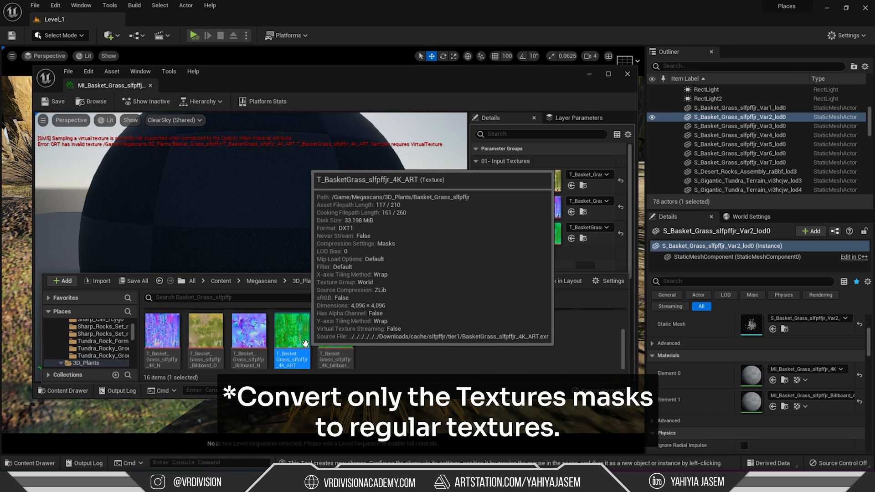
right_click(291, 341)
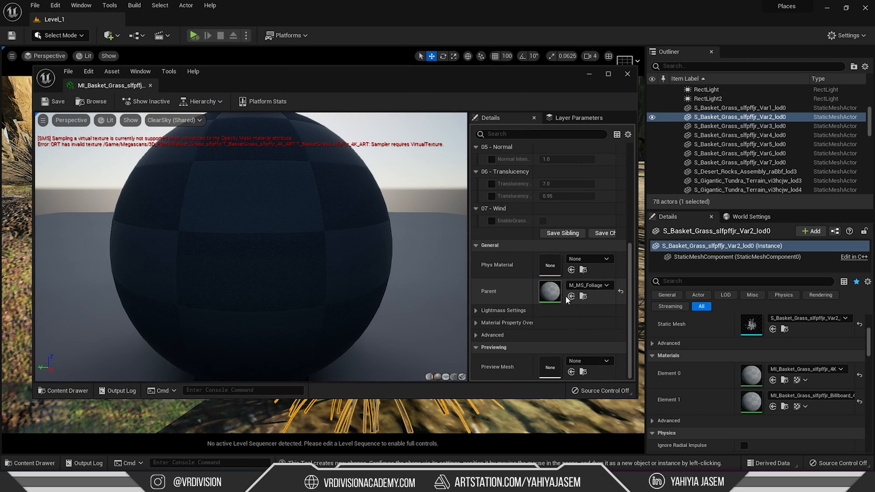
- Open the parent M_MS_Foliage_Material and view its graph
left_click(607, 74)
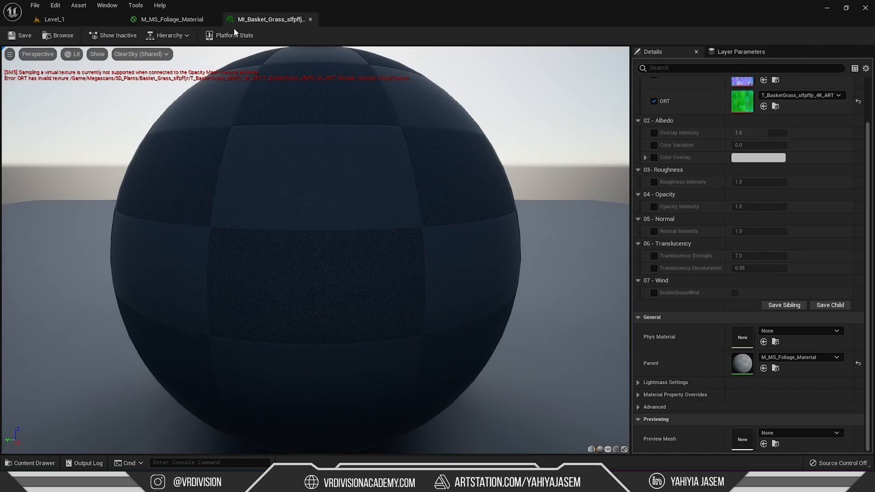
left_click(171, 19)
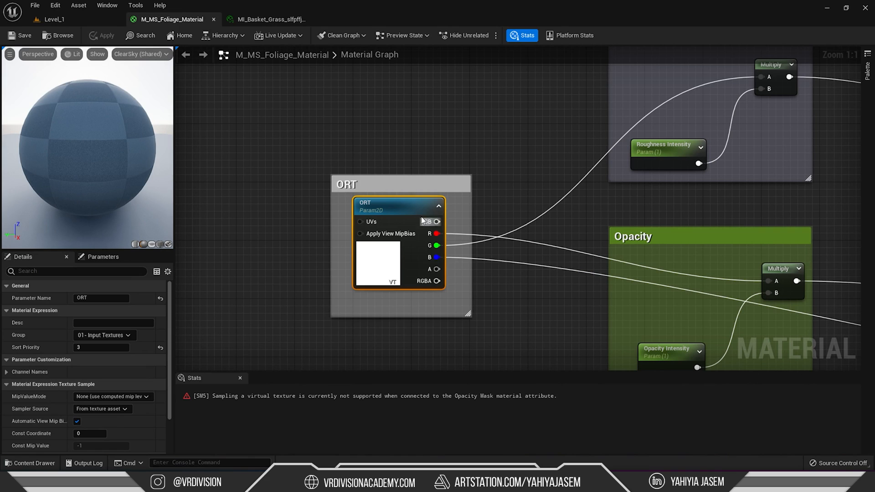
mouse_move(392, 278)
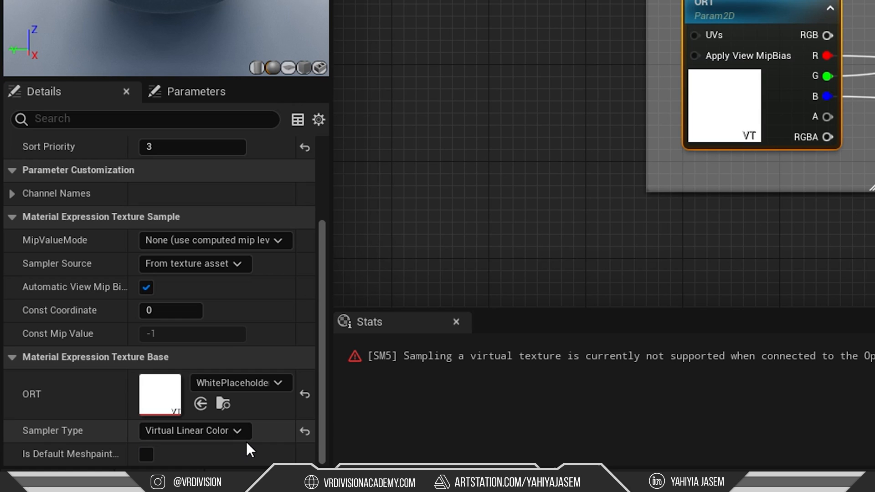
left_click(192, 430)
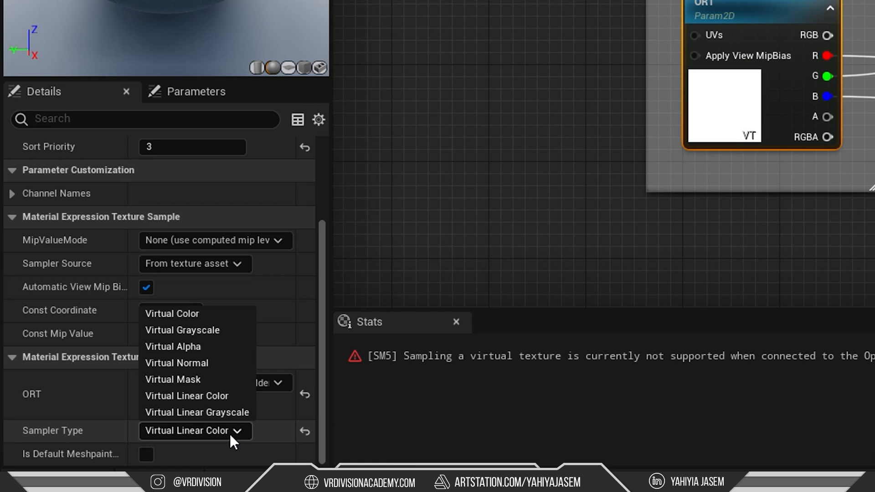
mouse_move(197, 413)
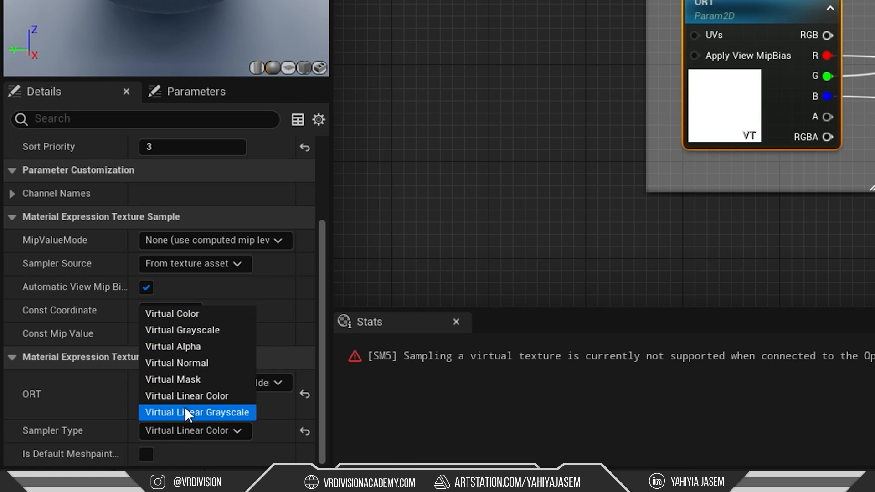
mouse_move(187, 362)
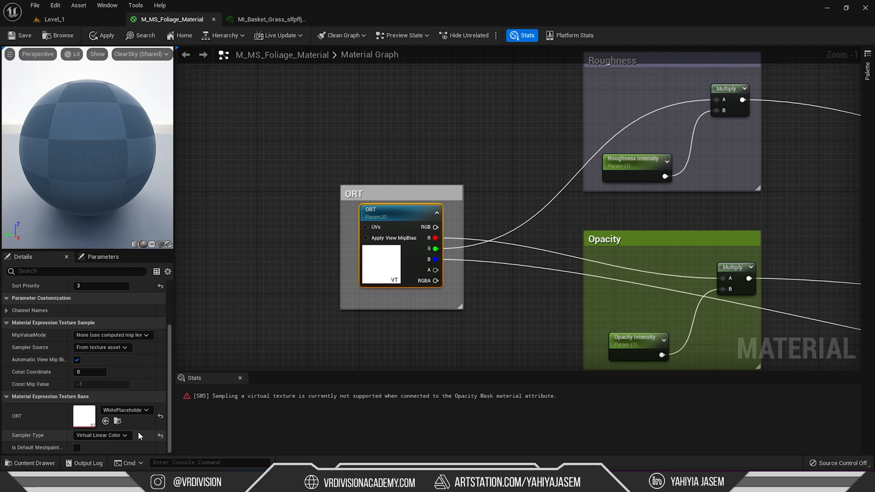
- Open the ORT node's Sampler Type choices, then dismiss the list
left_click(102, 435)
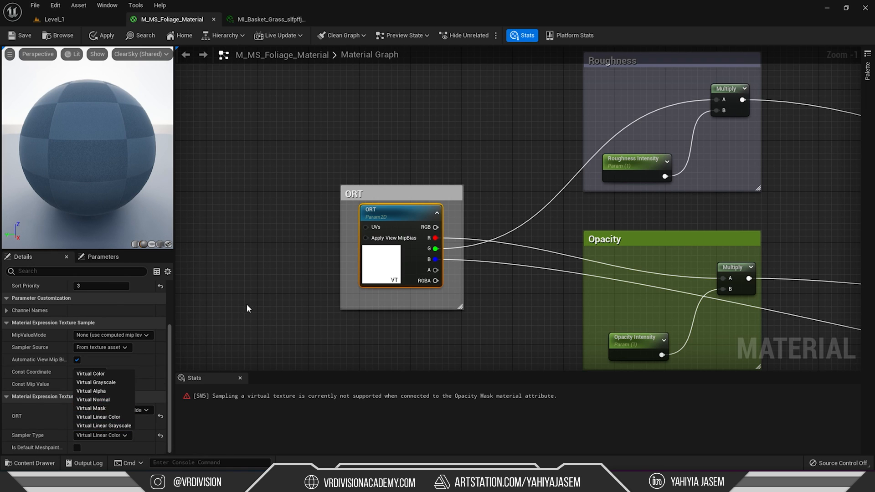
left_click(97, 417)
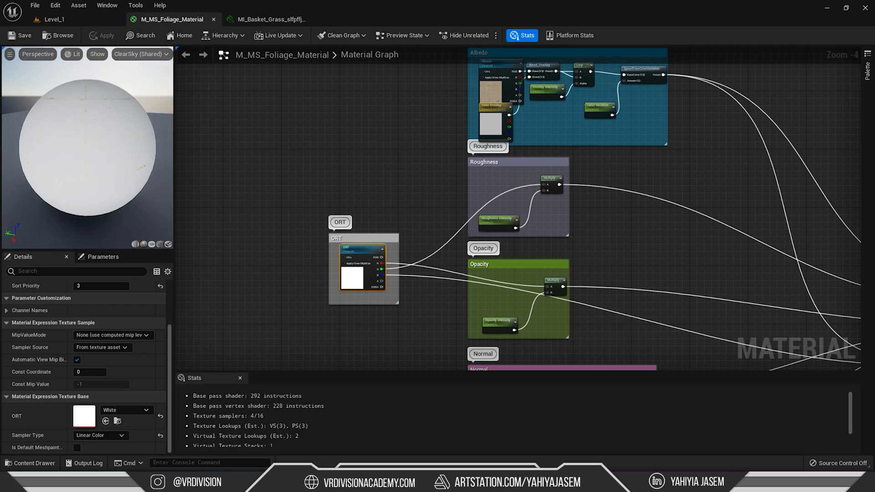
- Compare the MI_Basket_Grass preview and the Level_1 viewport to confirm the grass renders properly
left_click(266, 19)
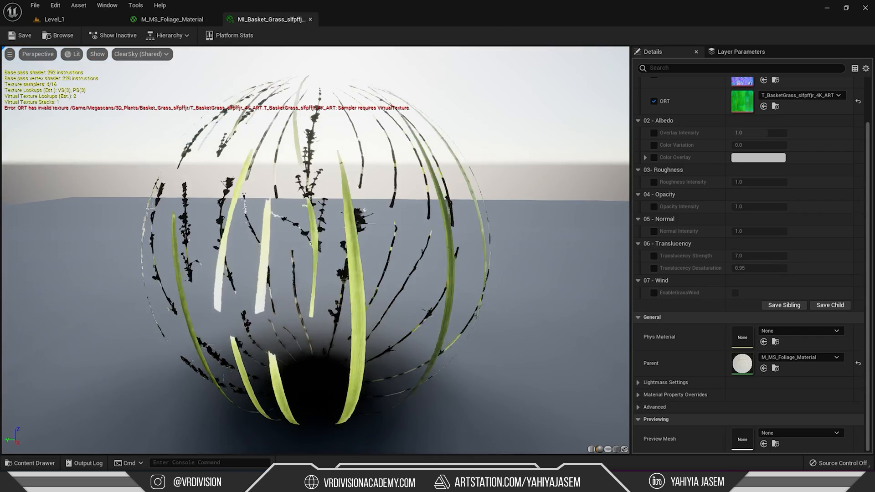
left_click(55, 19)
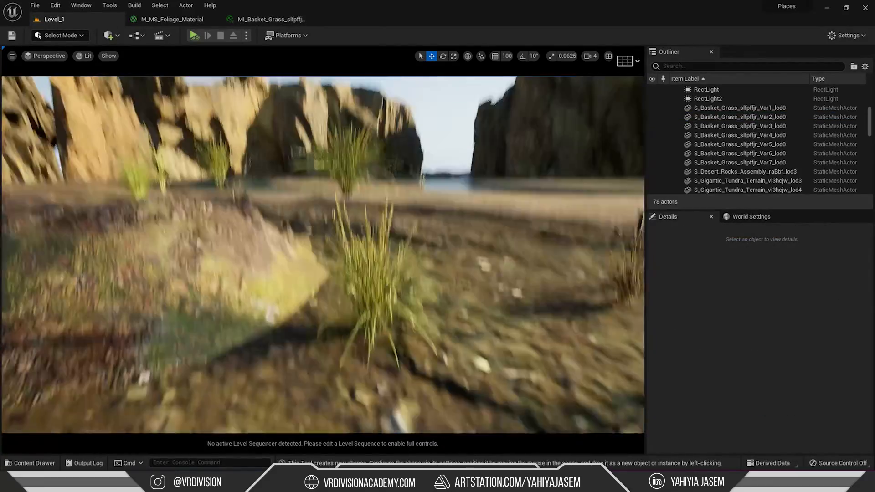
left_click(270, 19)
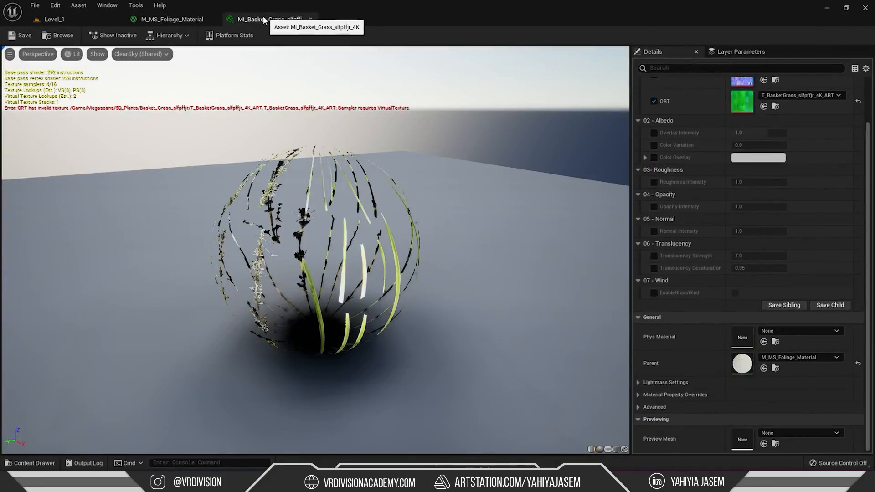
left_click(51, 19)
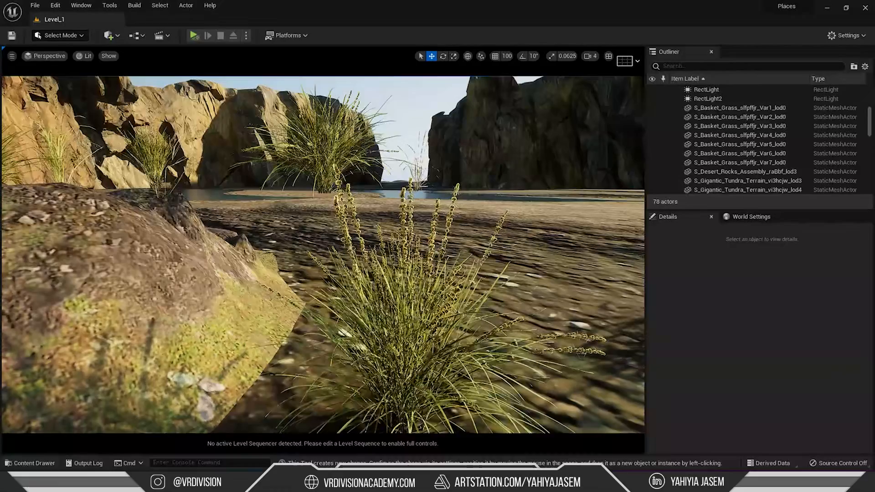